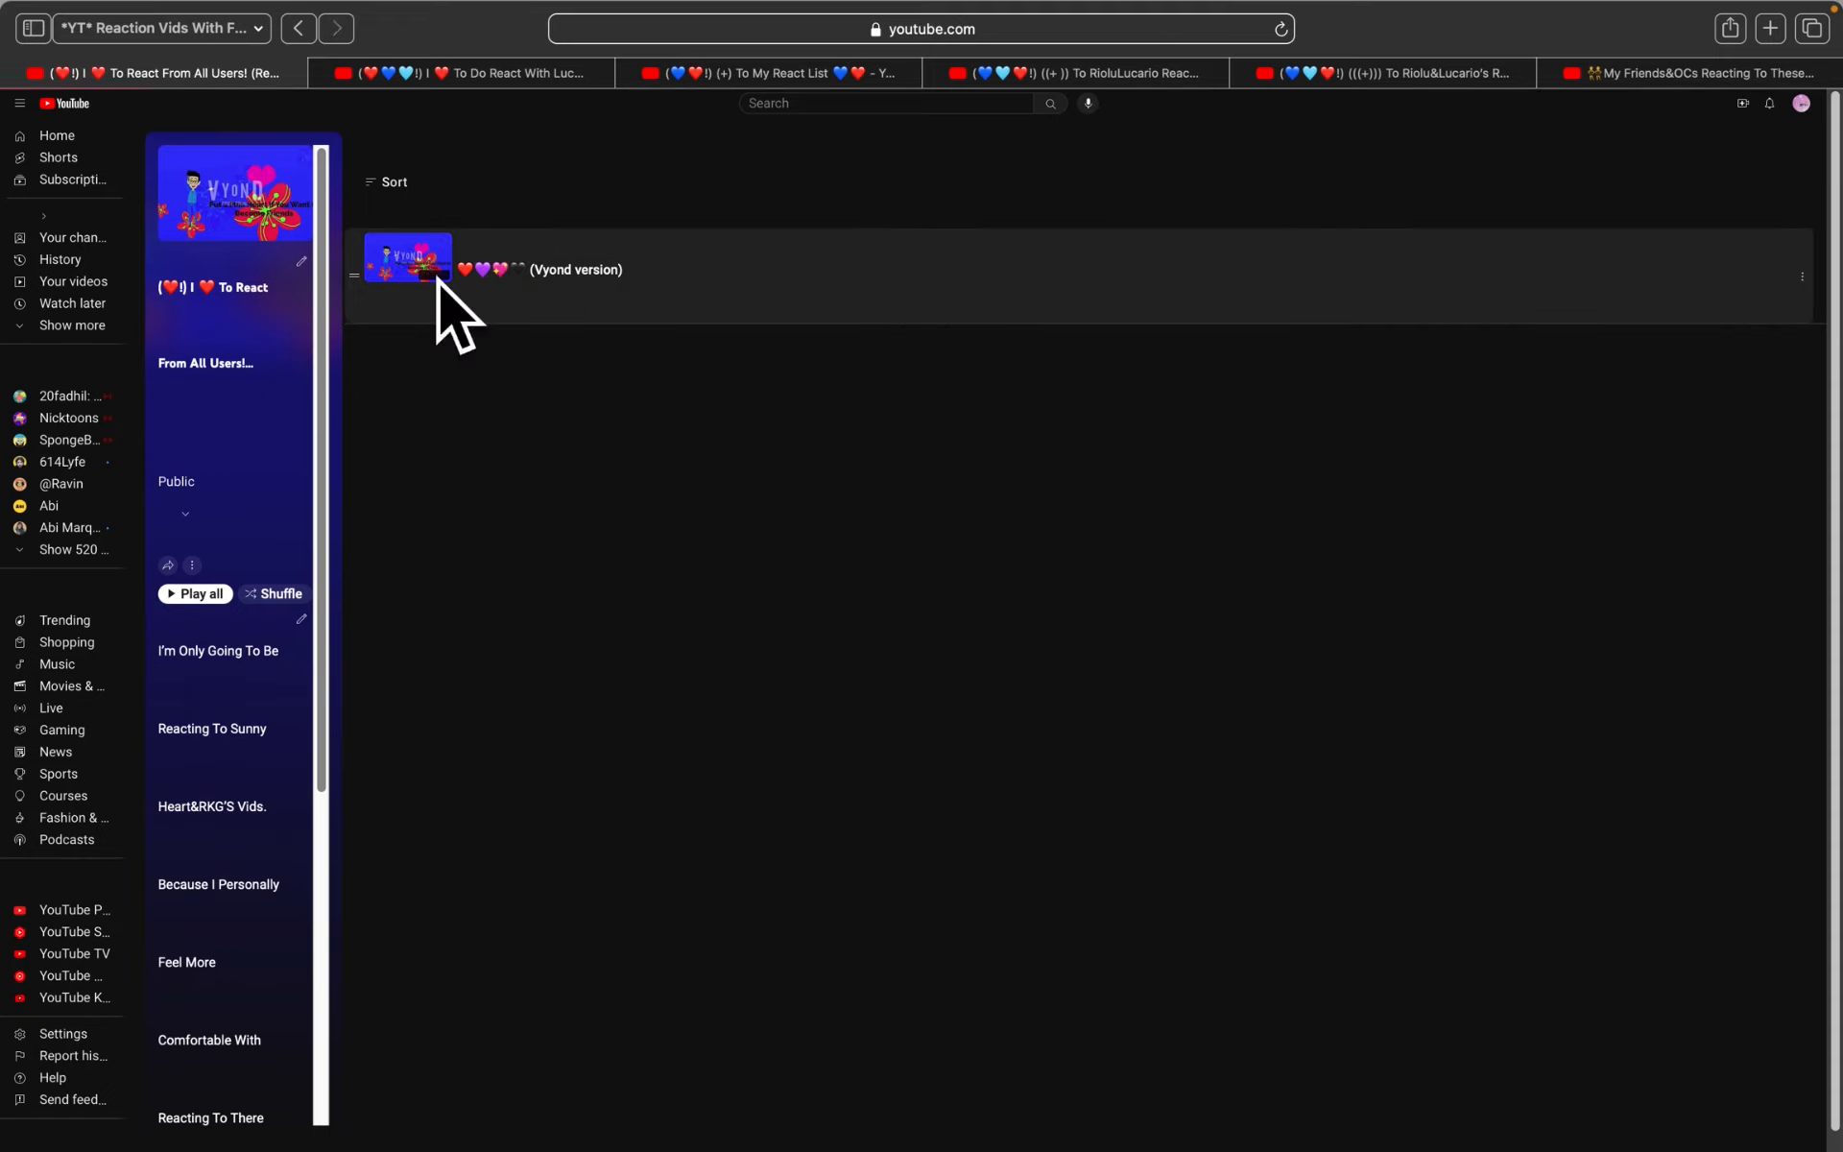
Open the Vyond version heart-reaction video from the reaction playlist
{"action": "left_click", "coordinate": [407, 258]}
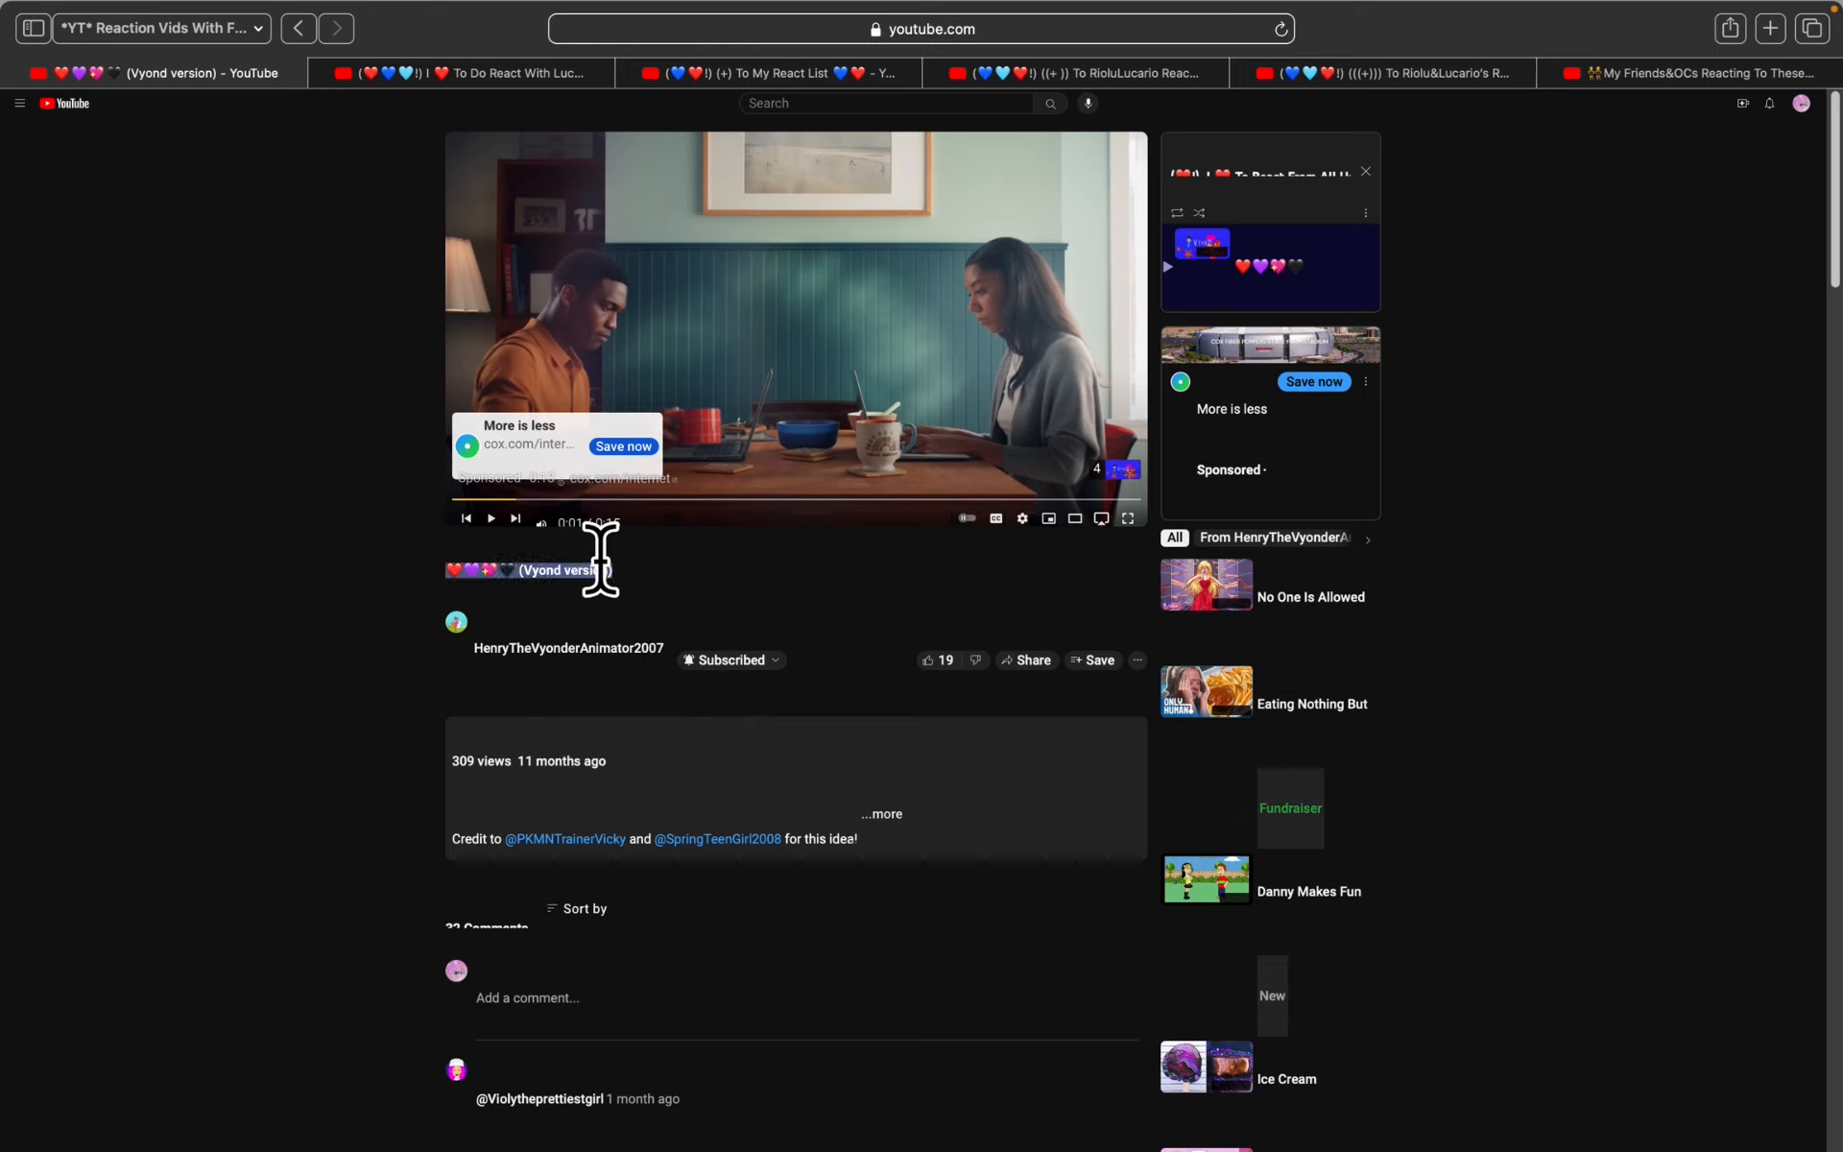
{"action": "mouse_move", "coordinate": [584, 612]}
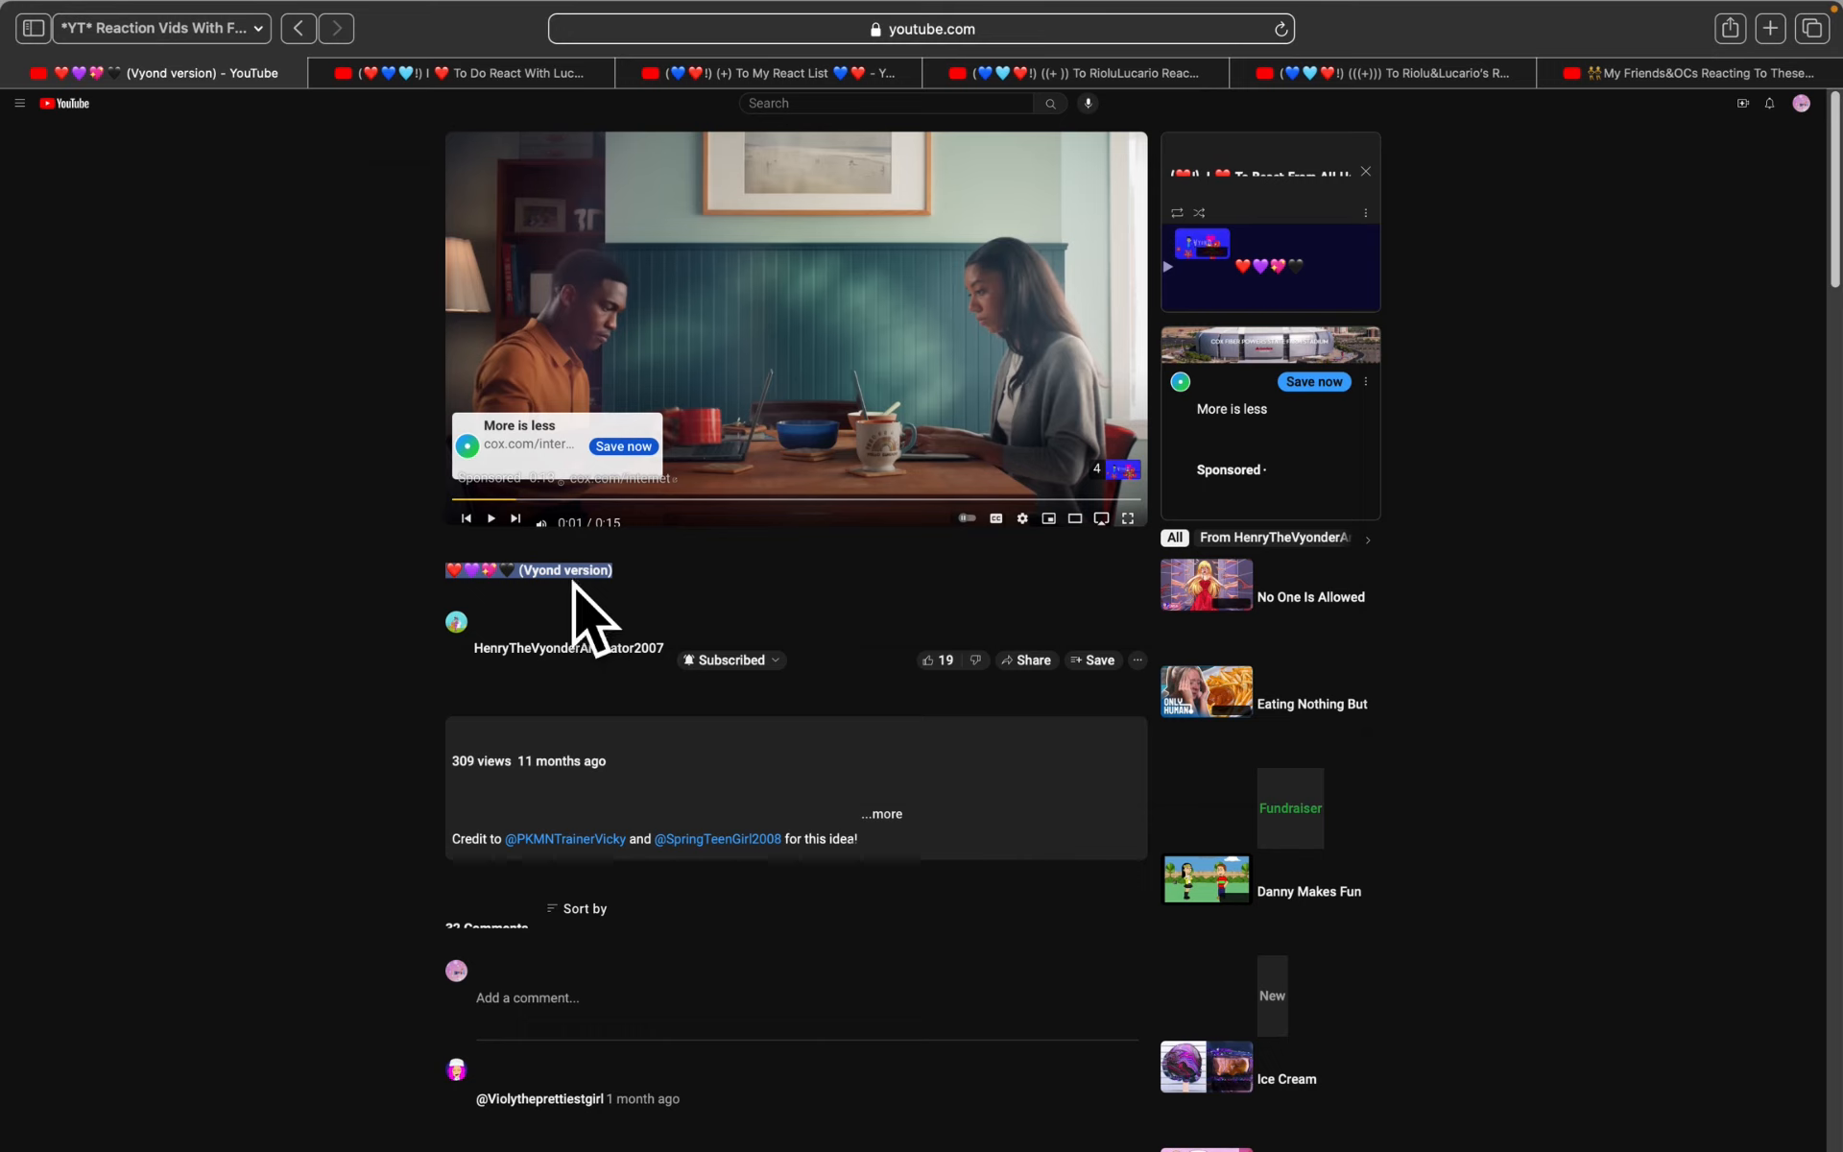
{"action": "right_click", "coordinate": [571, 570]}
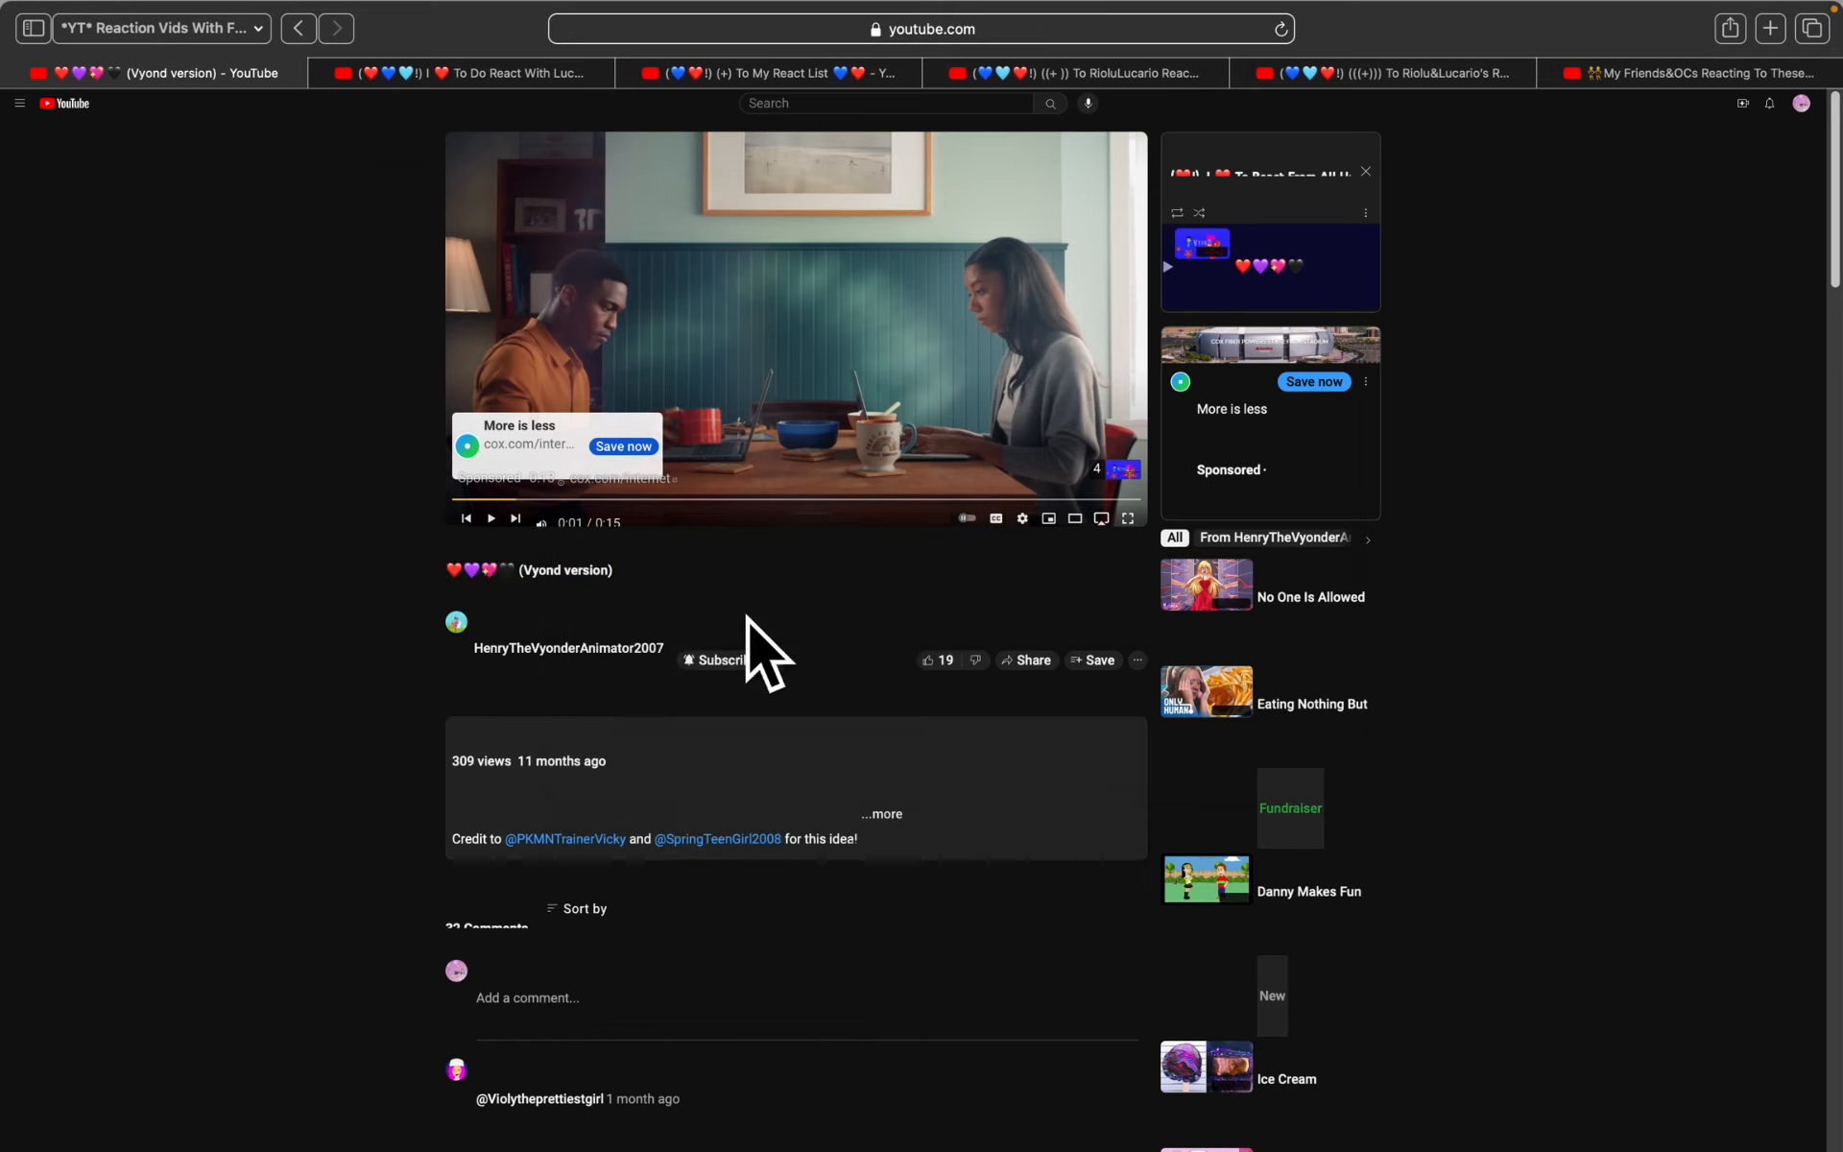
{"action": "left_click", "coordinate": [718, 659]}
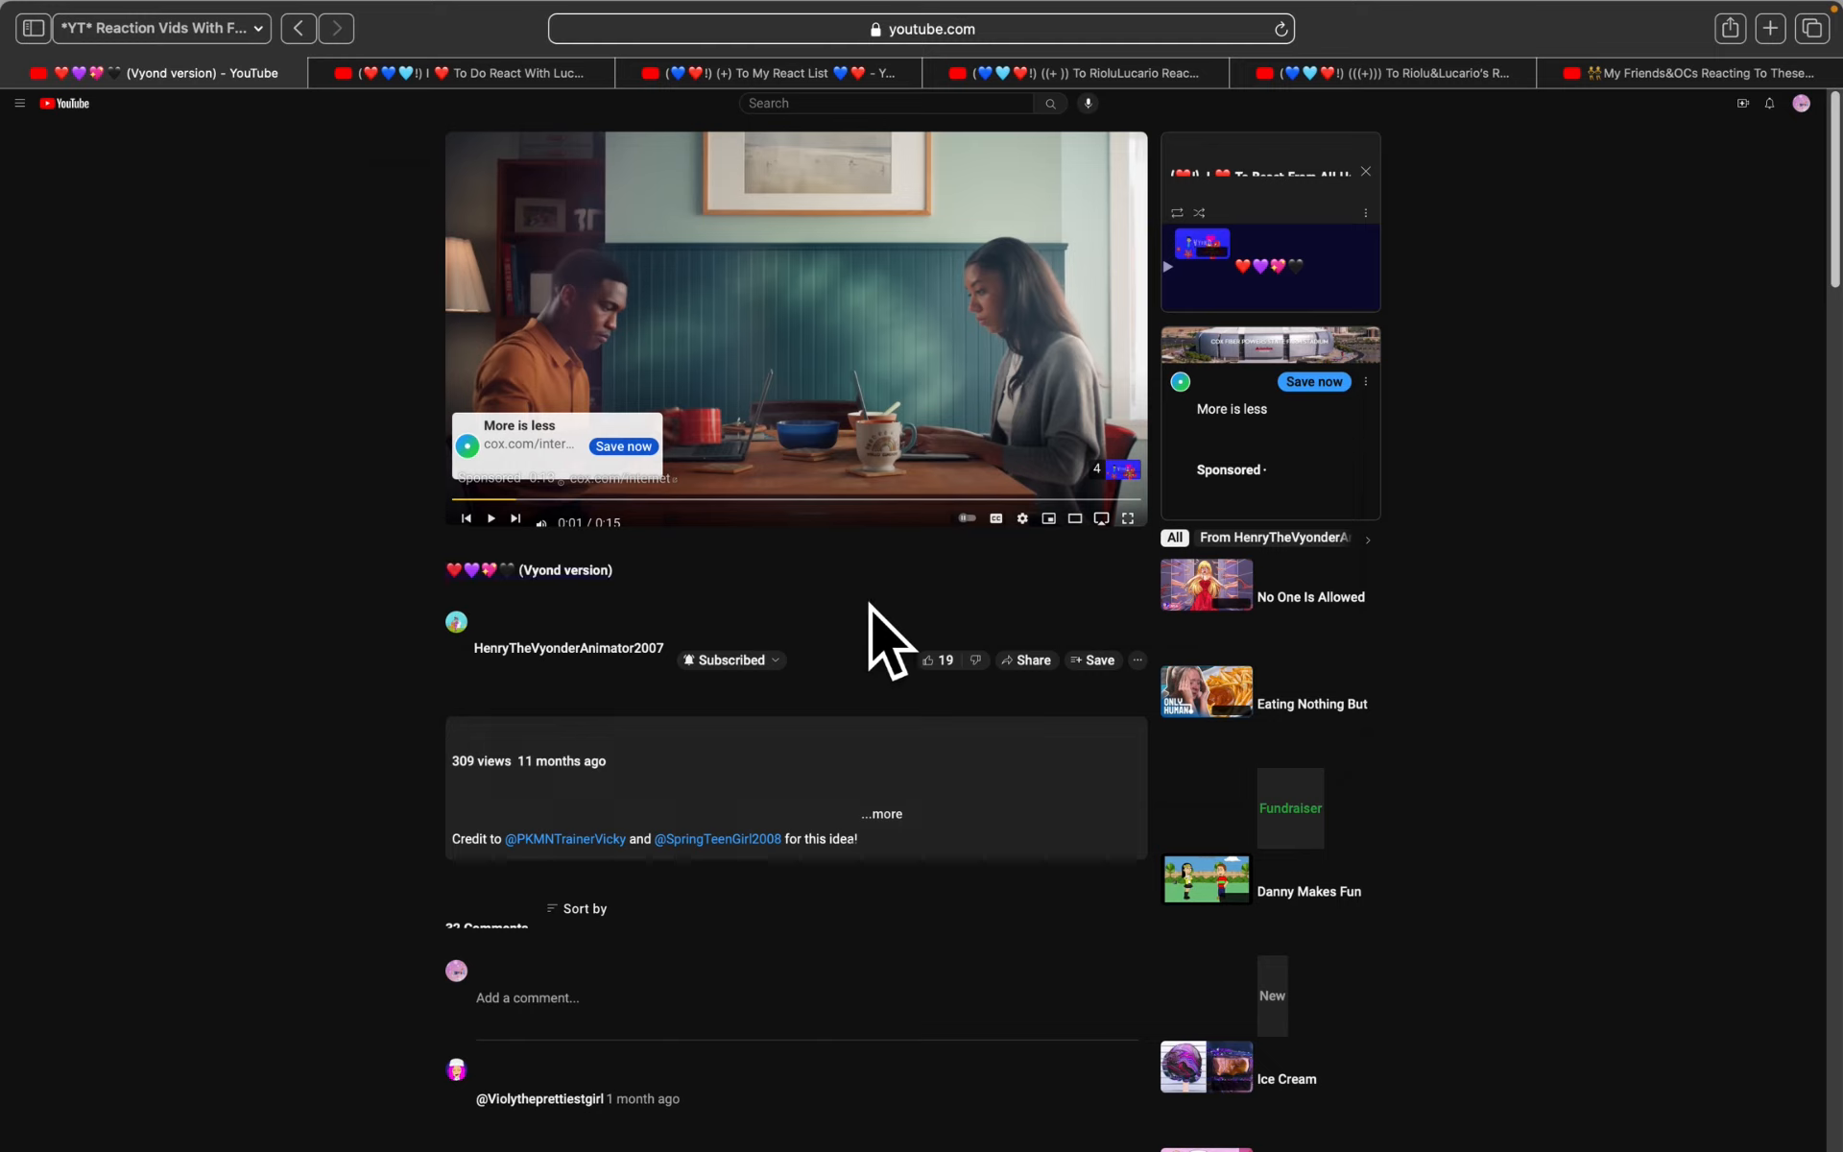
{"action": "mouse_move", "coordinate": [923, 652]}
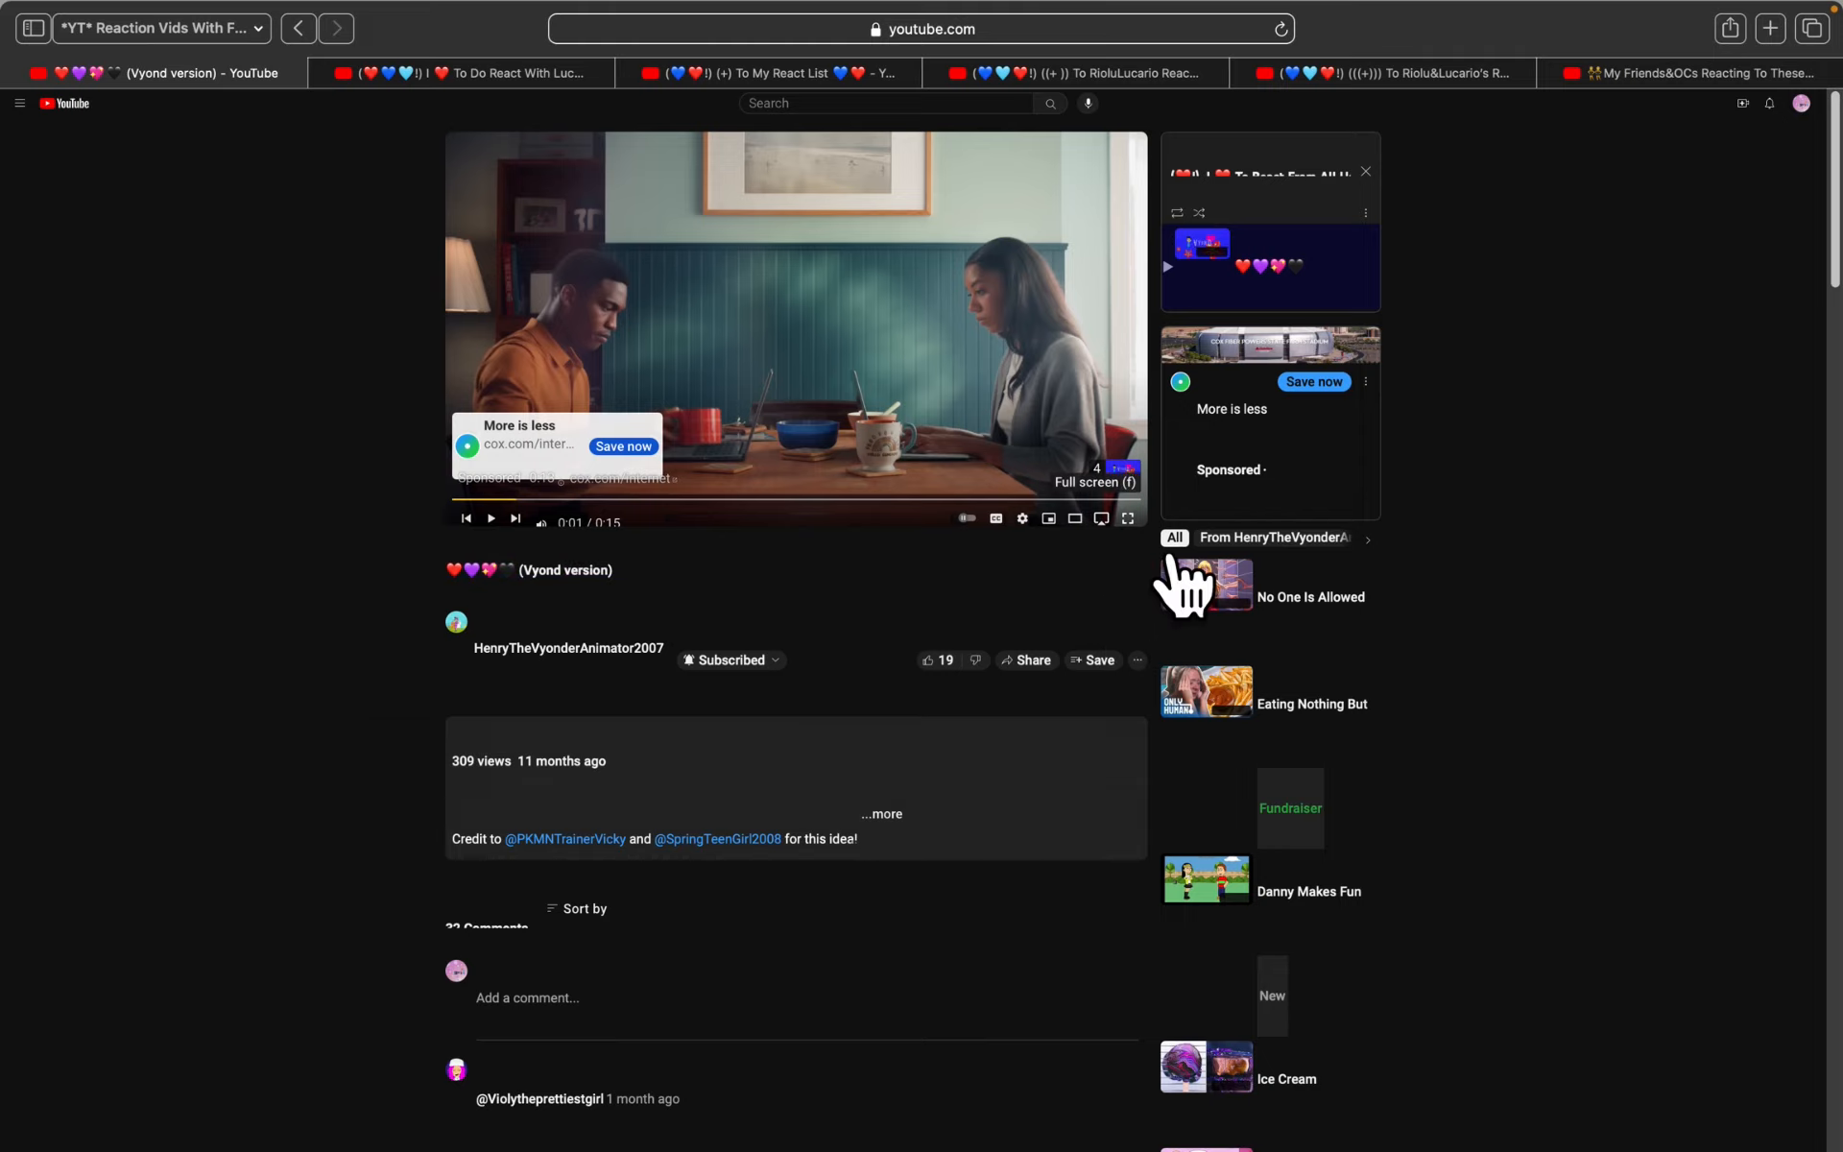
Switch the Vyond heart-reaction video to full screen after the ad
{"action": "left_click", "coordinate": [1126, 518]}
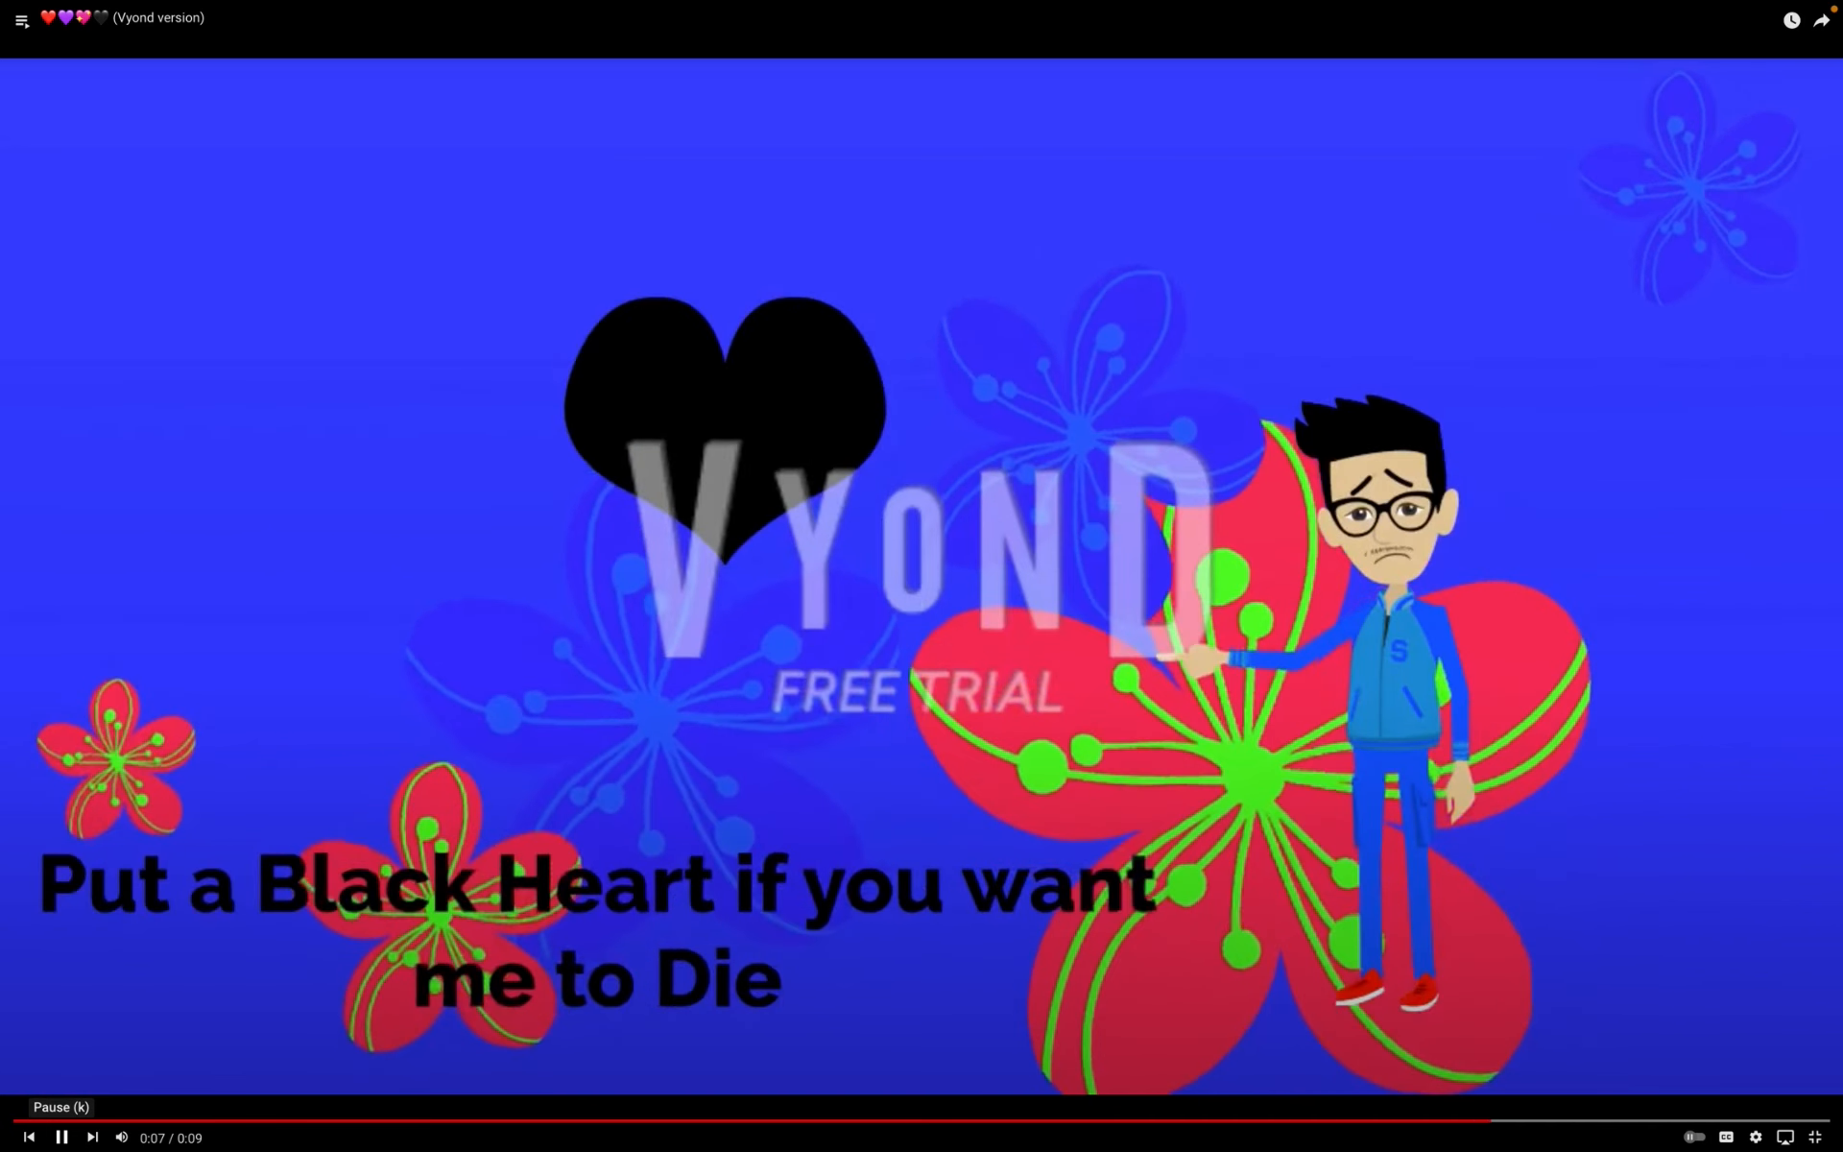
{"action": "left_click", "coordinate": [60, 1136]}
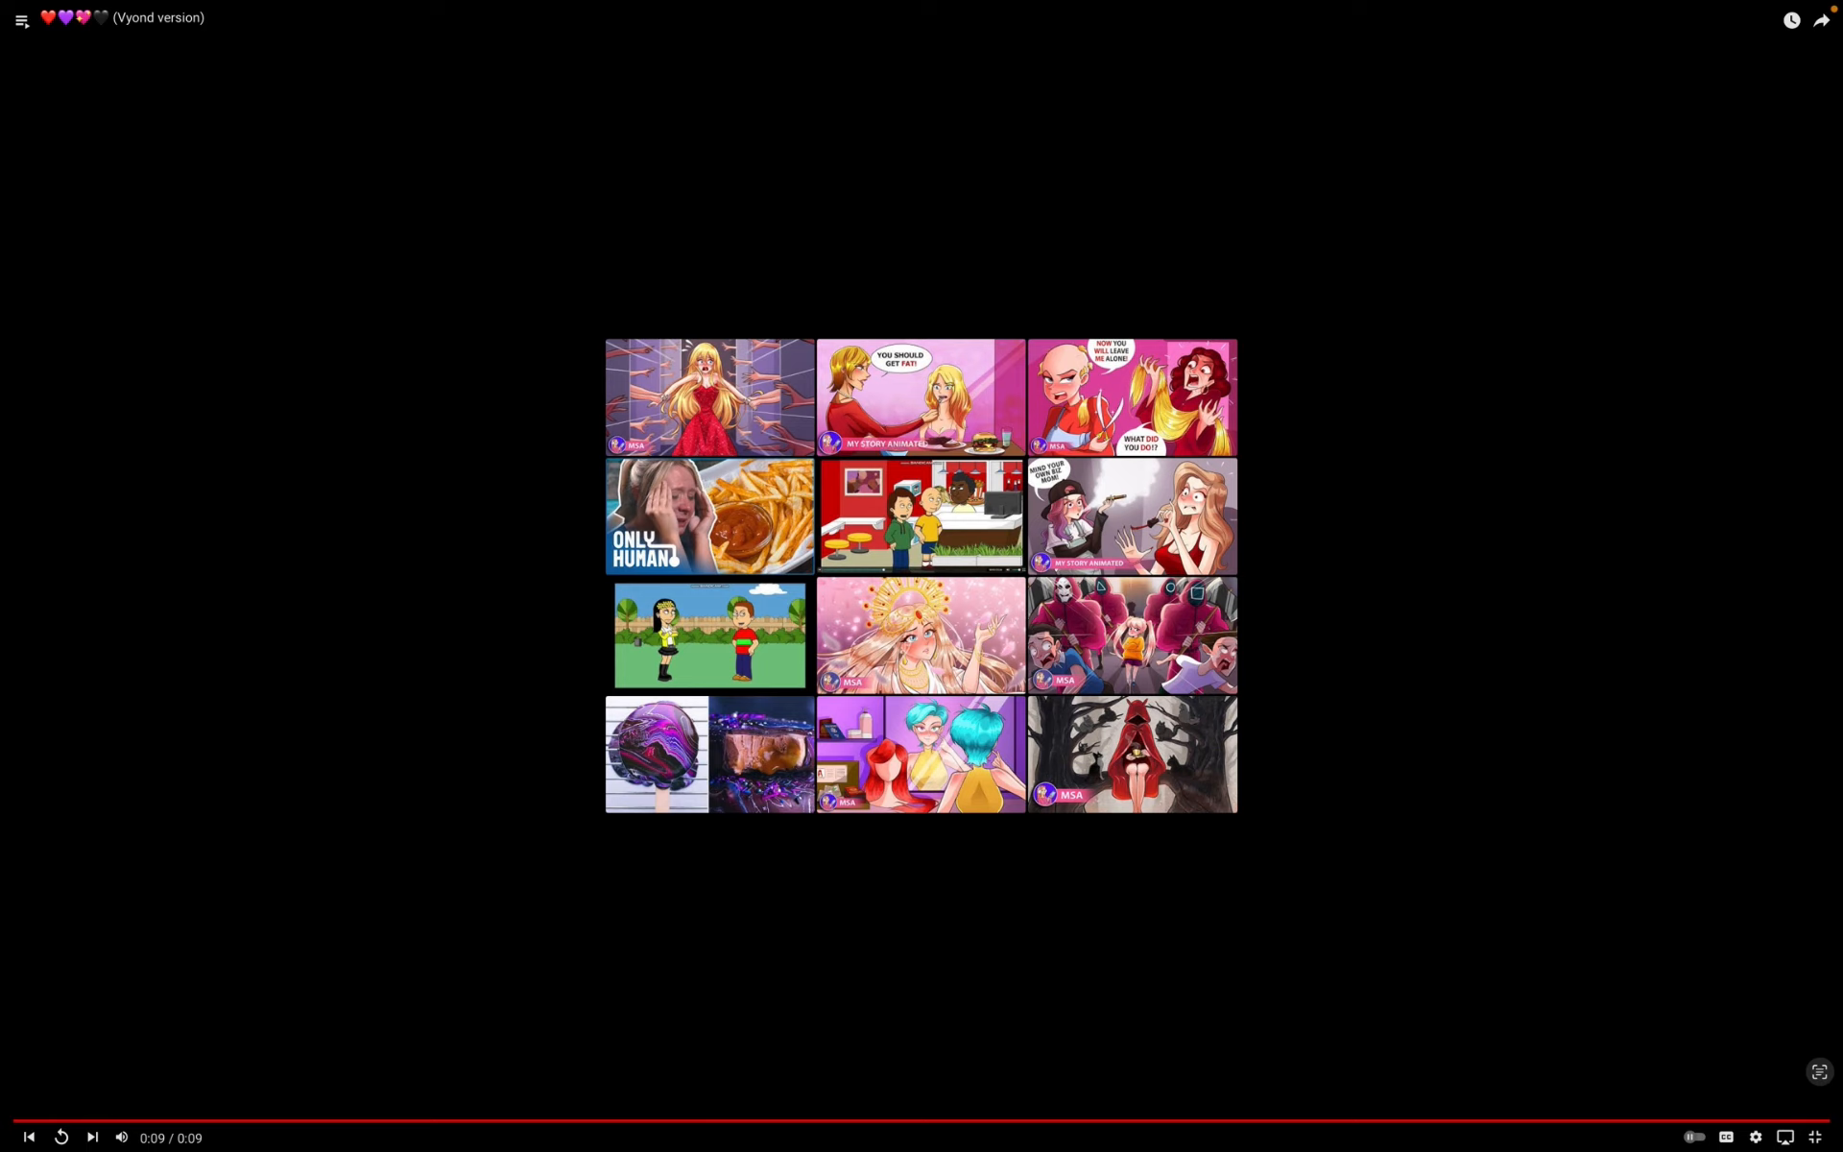
{"action": "mouse_move", "coordinate": [705, 241]}
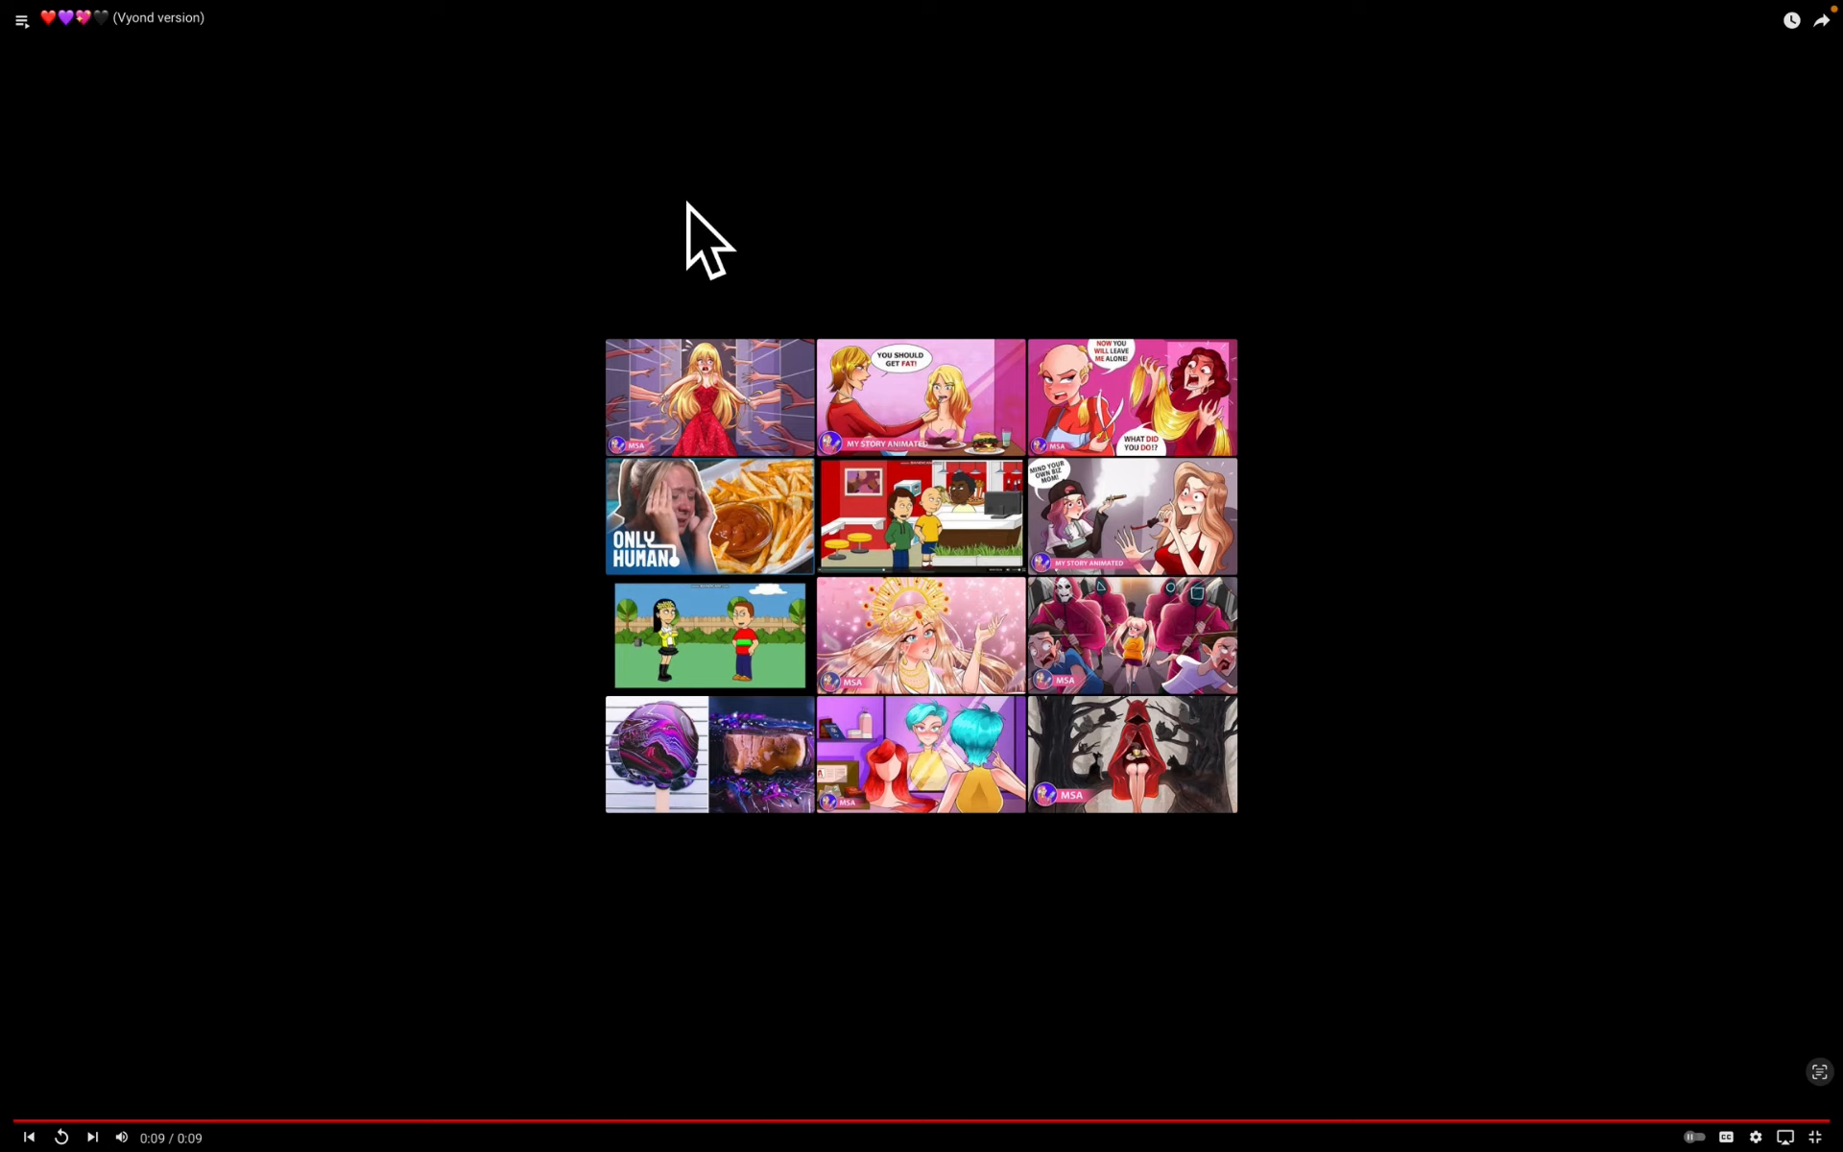
{"action": "mouse_move", "coordinate": [1422, 217]}
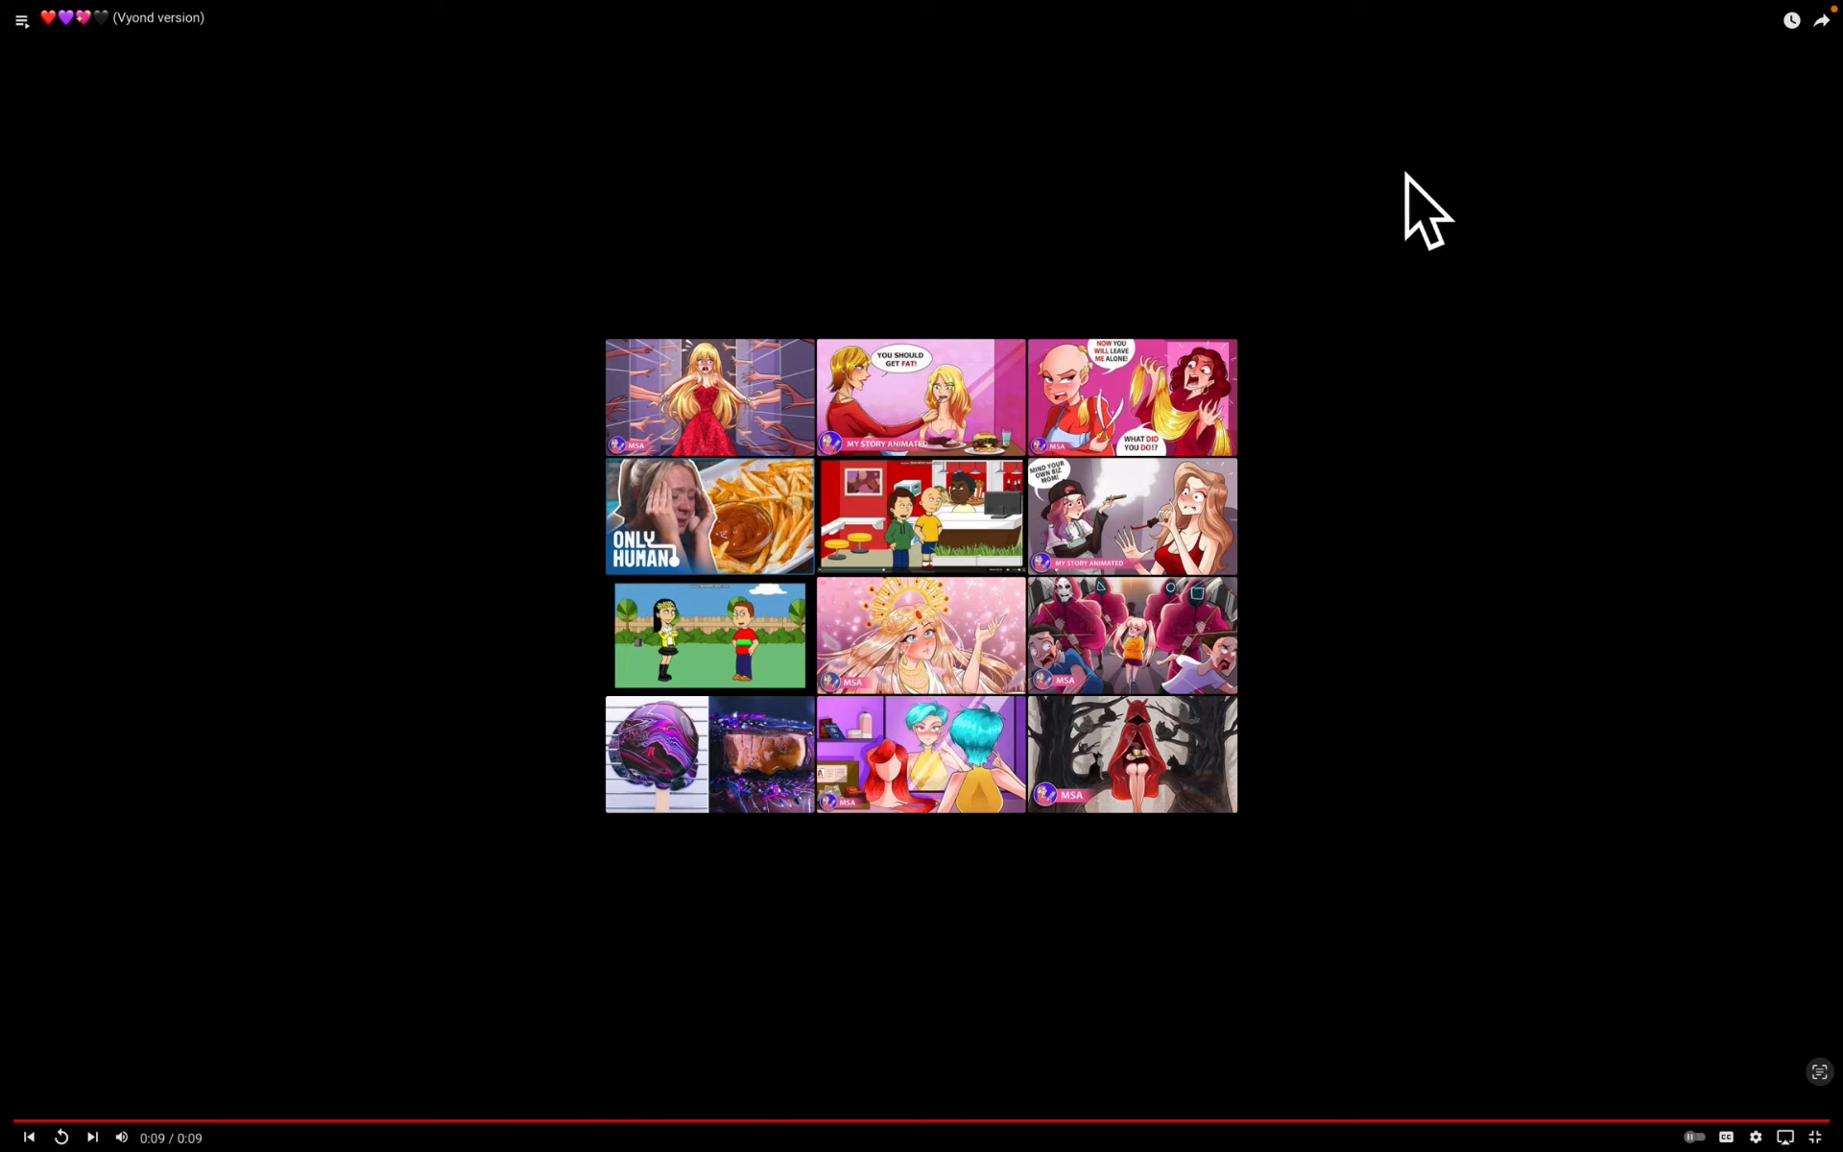